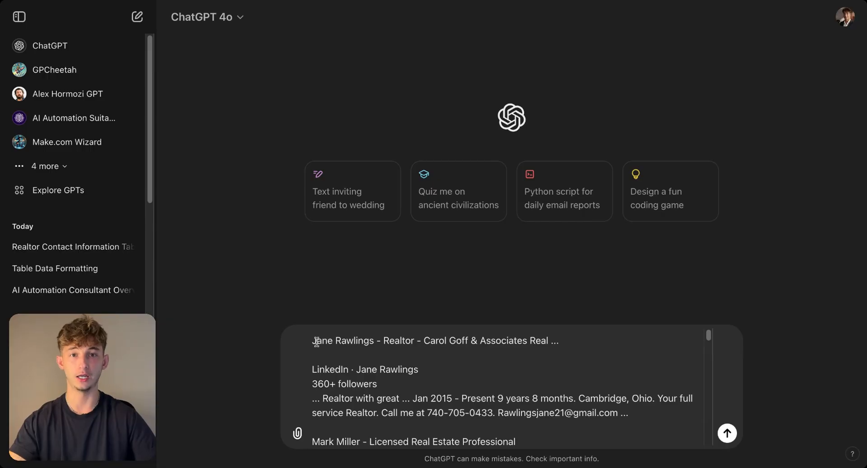
Write a prompt asking to organize the realtor data into a duplicate-free table with count, first and last name columns.
type("Organize the following data into a table with columns for count, first name, last name, company name, company address, company website, Instagram link, email, and phone number. Make sure to never repeat entries.")
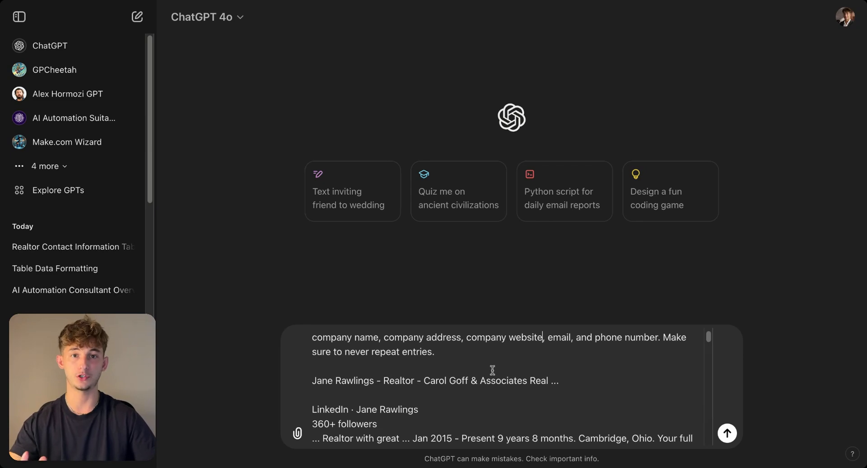
left_click(728, 445)
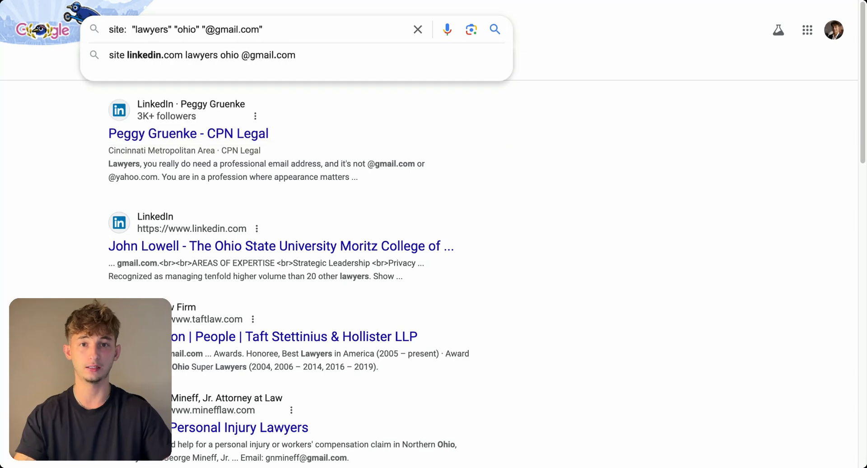
type("site: instagram \"personal trainer\" \"ohio\" \"@gmail.com\"")
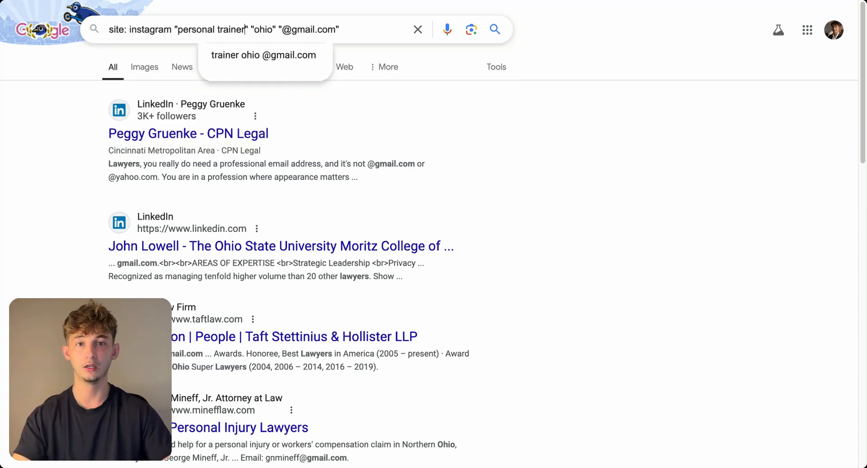
scroll("down", 3)
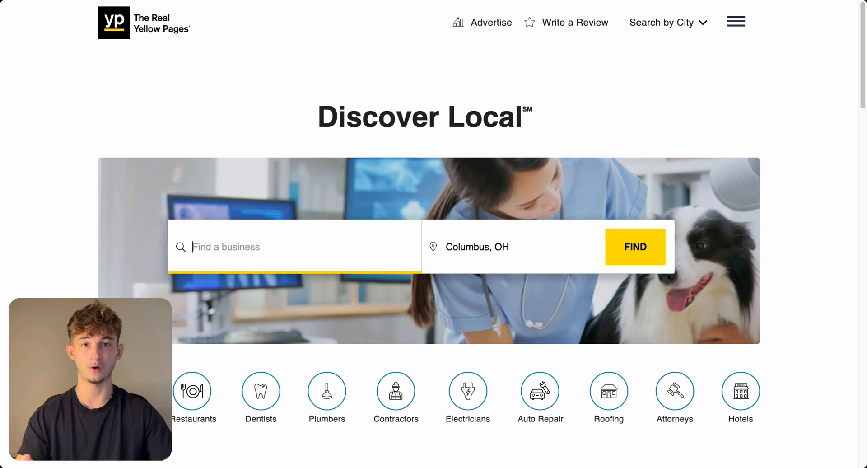
Search Yellow Pages for 'personal trainer' in Columbus, OH and scroll through the listings.
type("personal trainer")
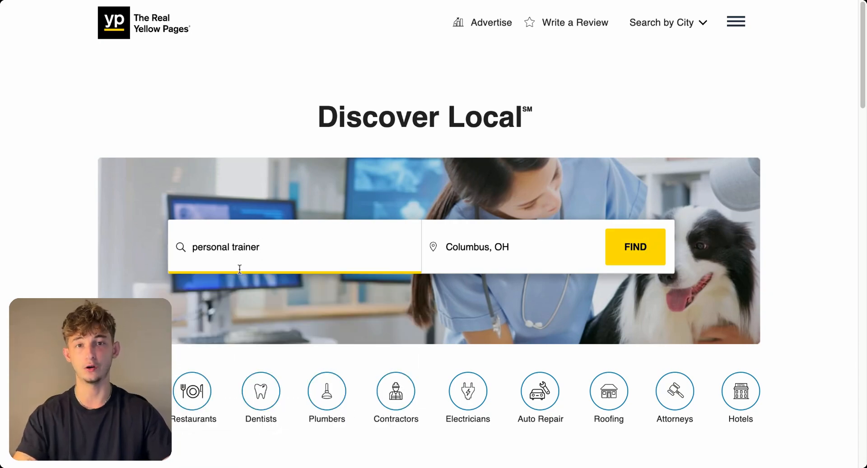
left_click(635, 246)
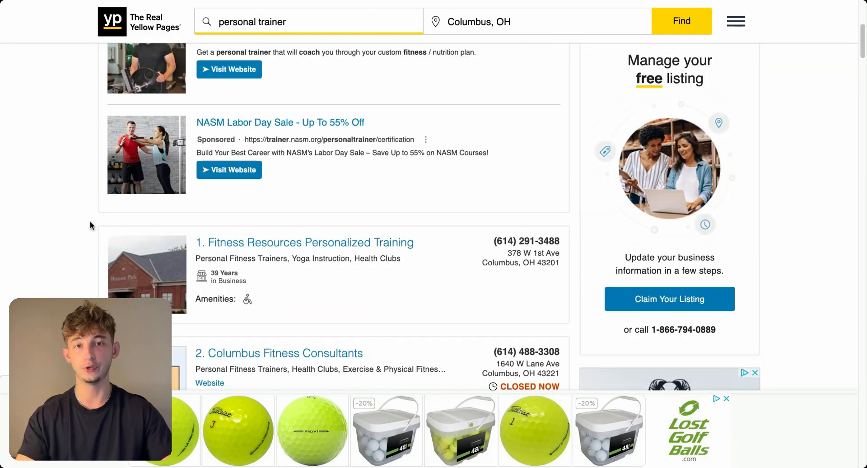
scroll("down", 3)
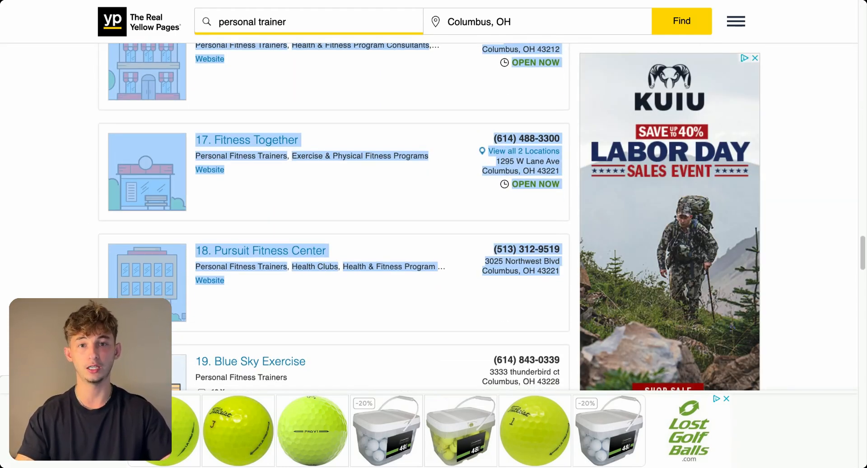
scroll("down", 3)
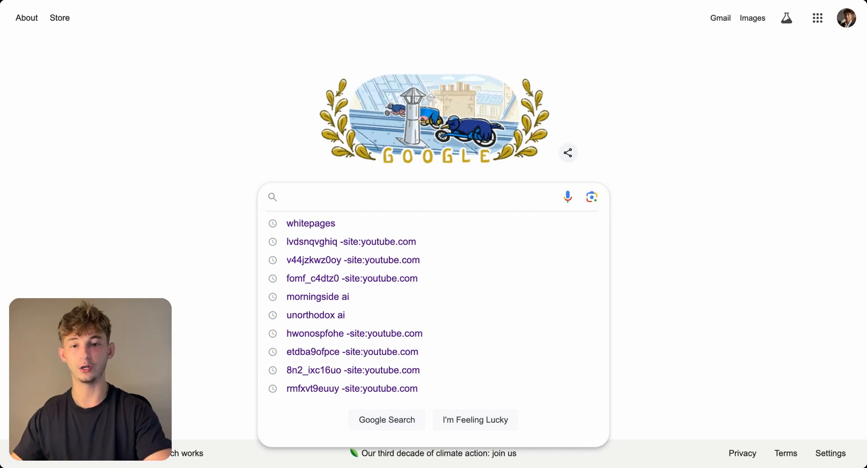
type("site:")
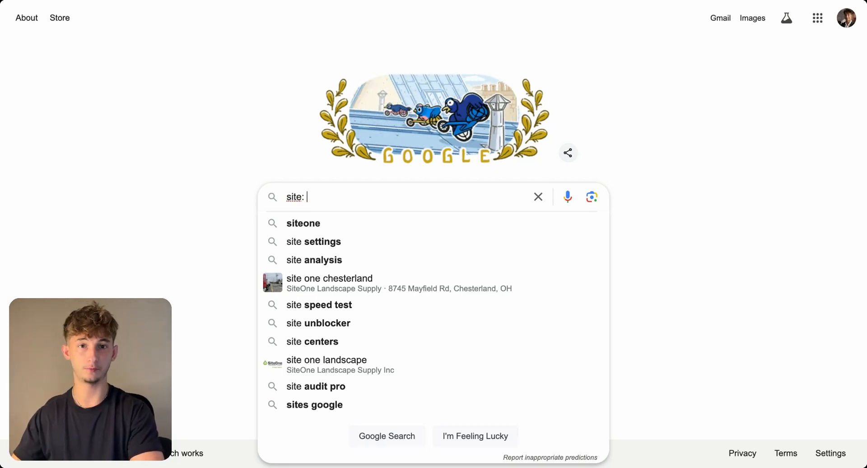
type("faceb")
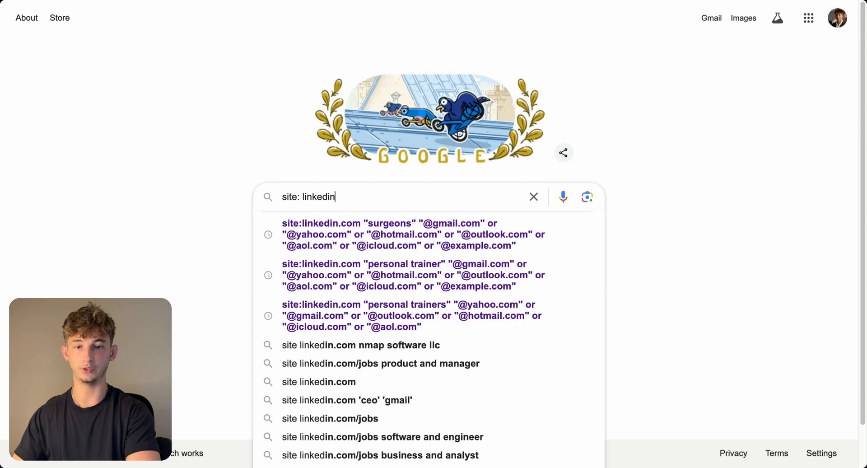
type("\"realtor\" \"ohio")
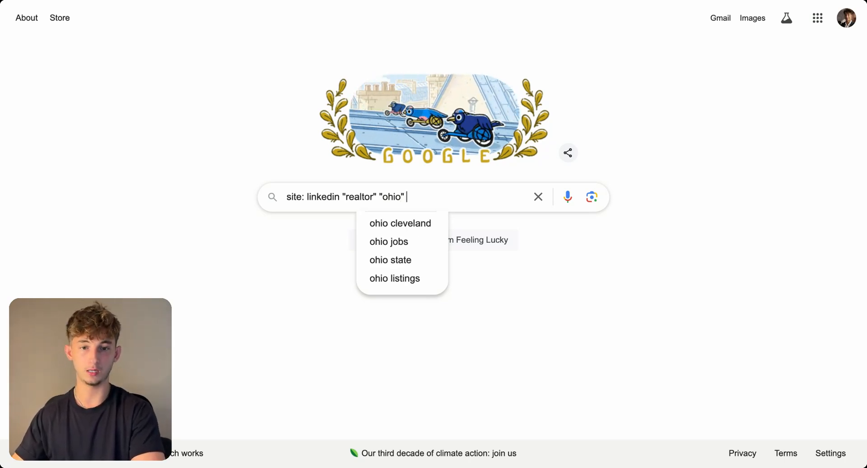
type("\"@gmail.com")
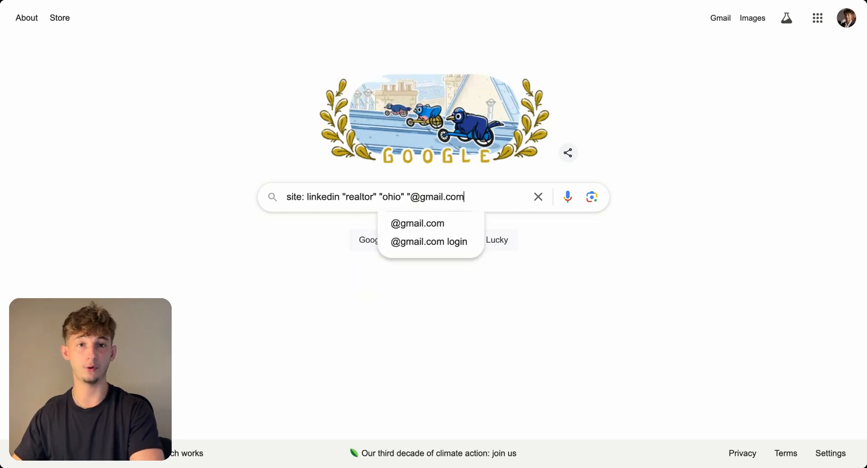
type("\"")
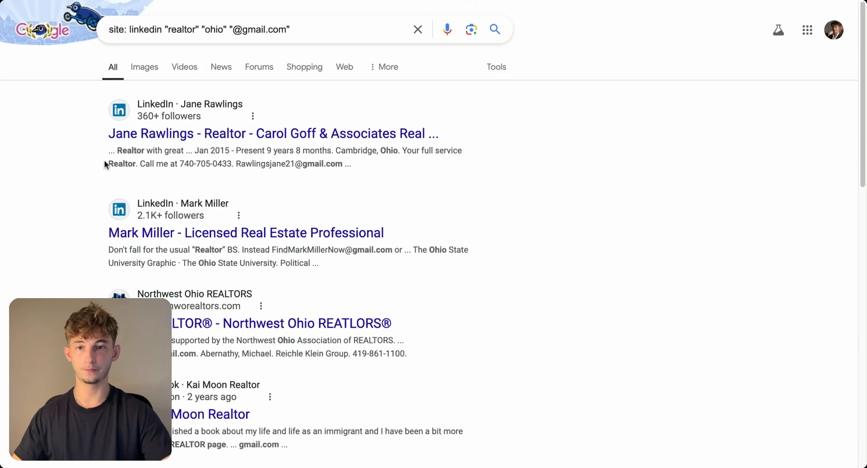
Review the first and second pages of Ohio realtor results.
scroll("down", 3)
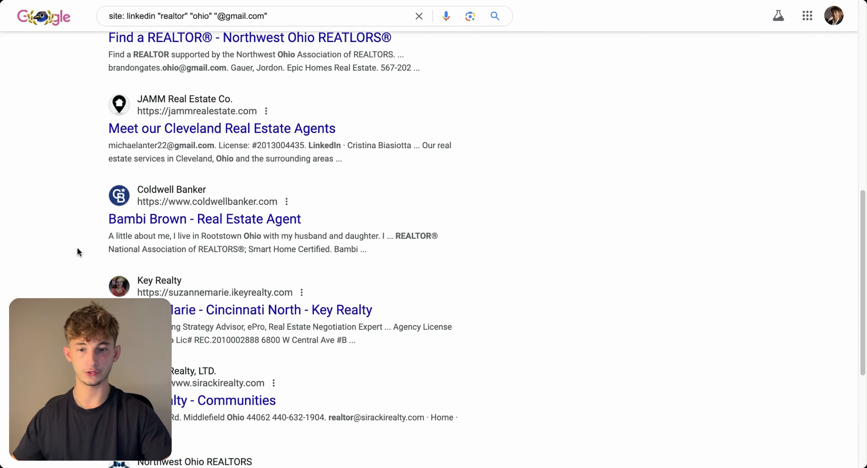
scroll("up", 3)
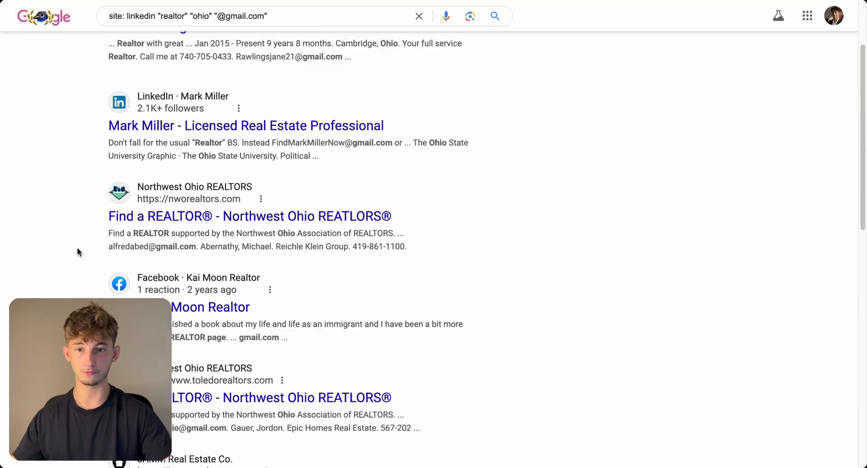
scroll("down", 3)
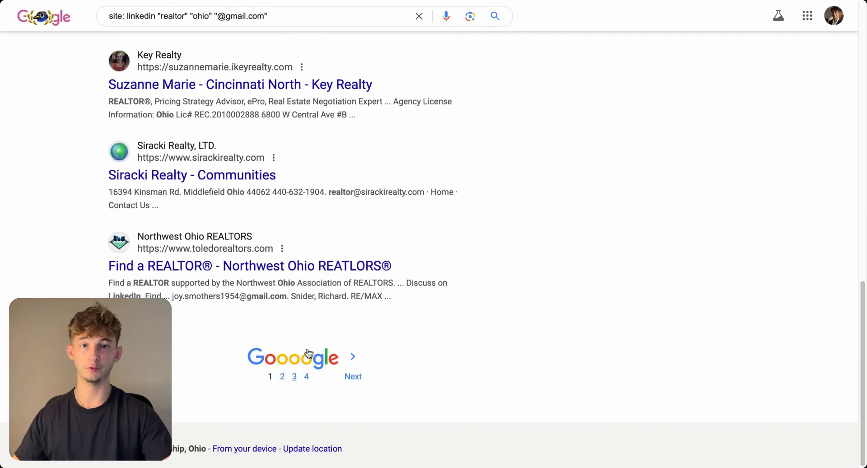
left_click(283, 377)
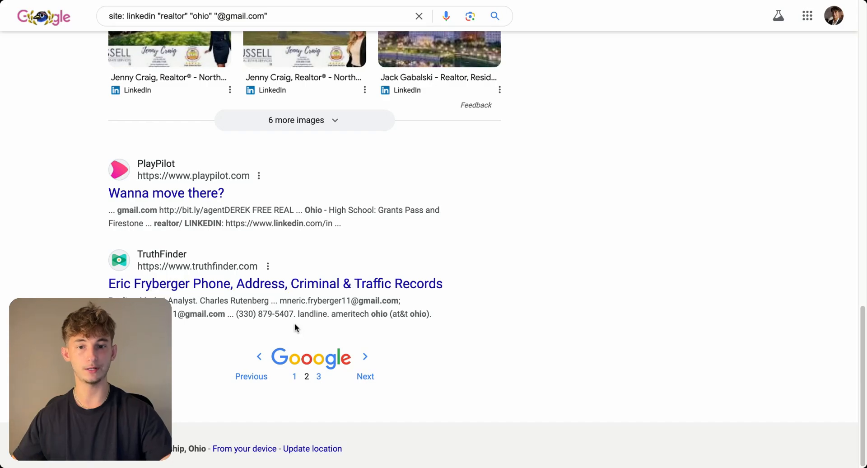
scroll("up", 3)
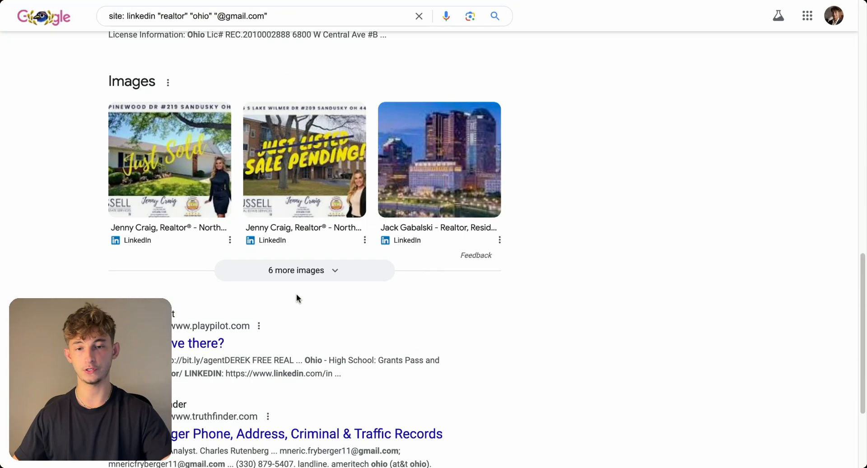
scroll("down", 3)
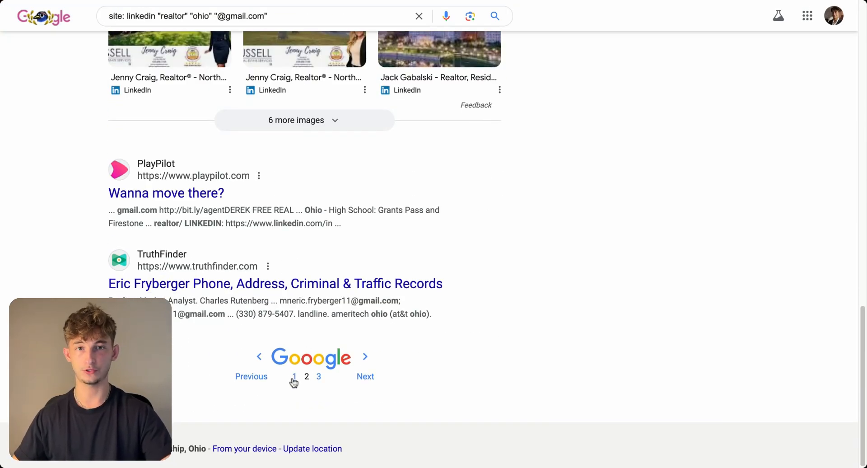
Return to page one and select its realtor listings for copying.
left_click(307, 376)
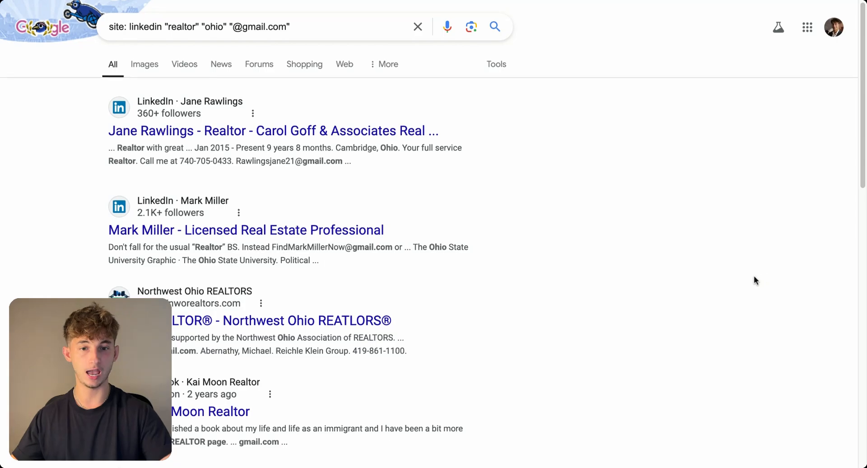
scroll("down", 3)
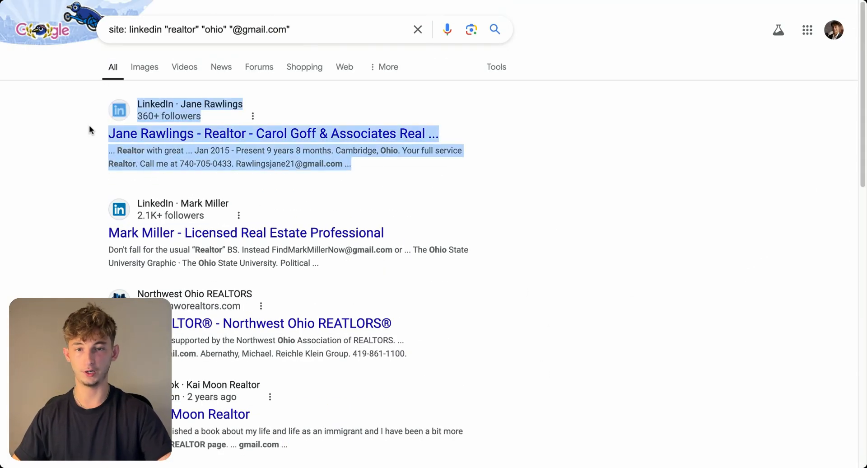
scroll("down", 3)
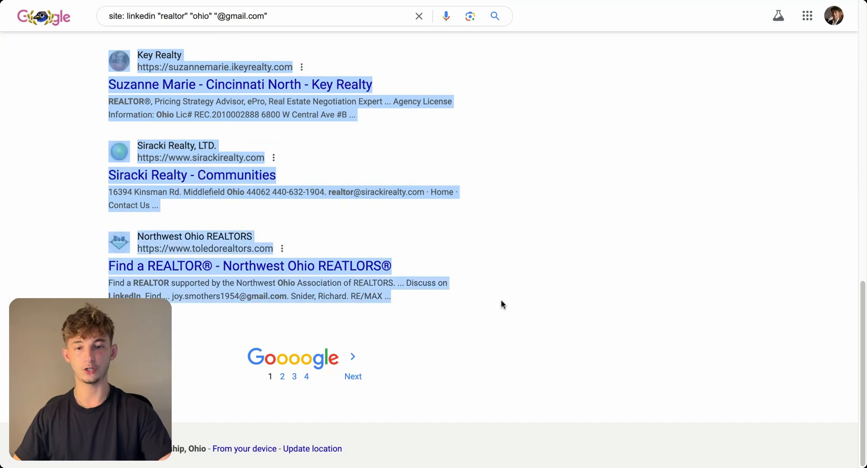
mouse_move(98, 16)
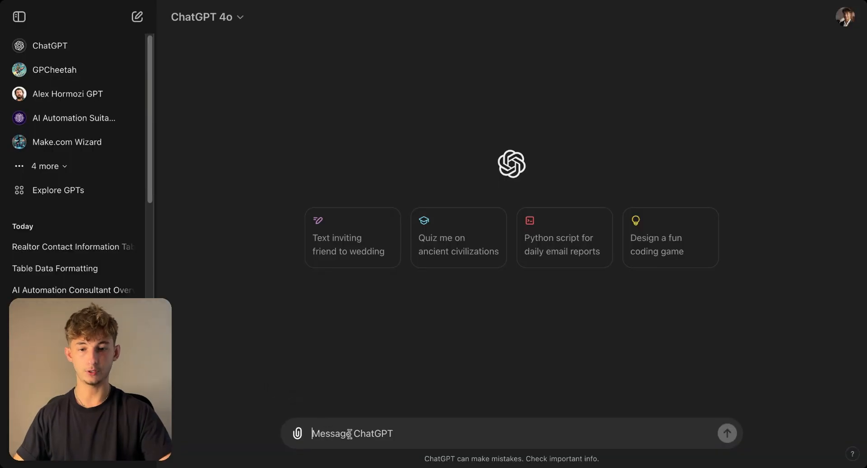
Paste the realtor listings under the table-organizing prompt and send it.
type("Jane Rawlings - Realtor - Carol Goff & Associates Real ...")
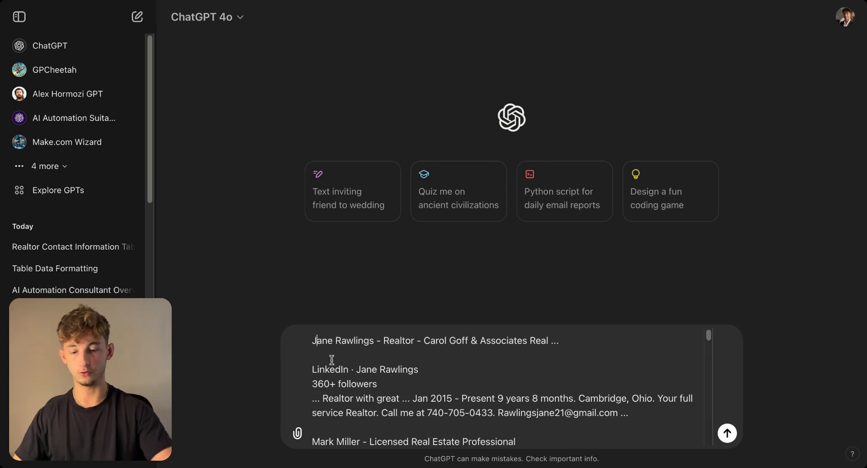
type("Organize the following data into a table with columns for count, first name, last name, company name, company address, company website, Instagram link, email, and phone number. Make sure to never repeat entries.")
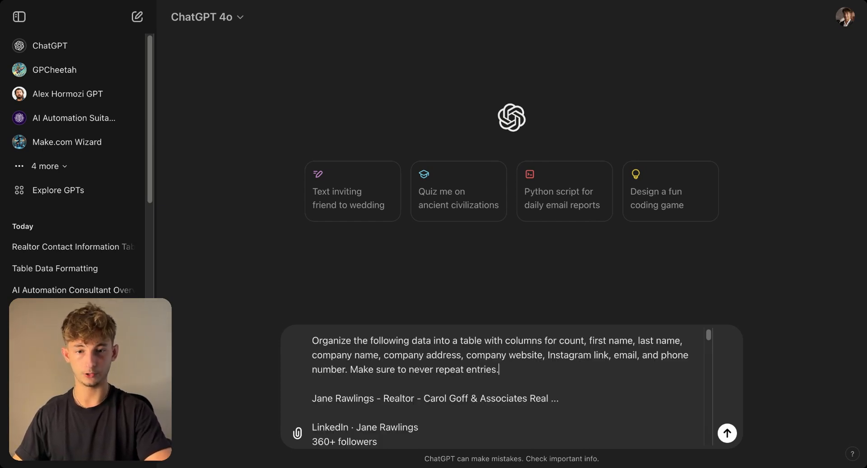
mouse_move(471, 330)
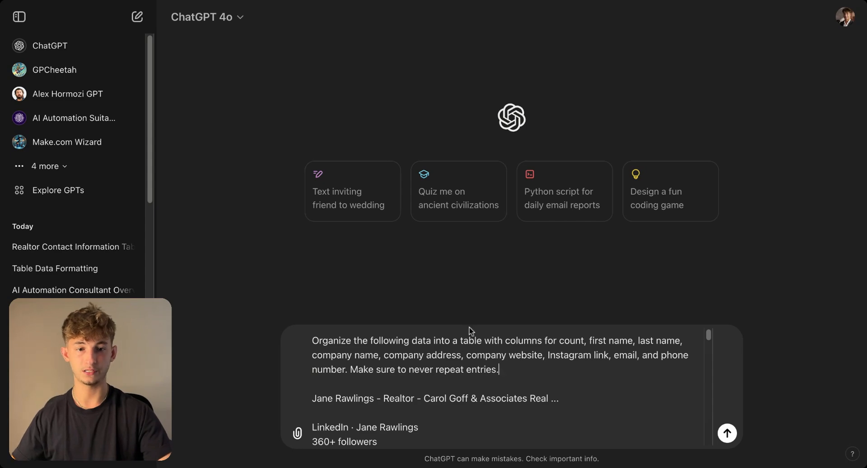
mouse_move(500, 298)
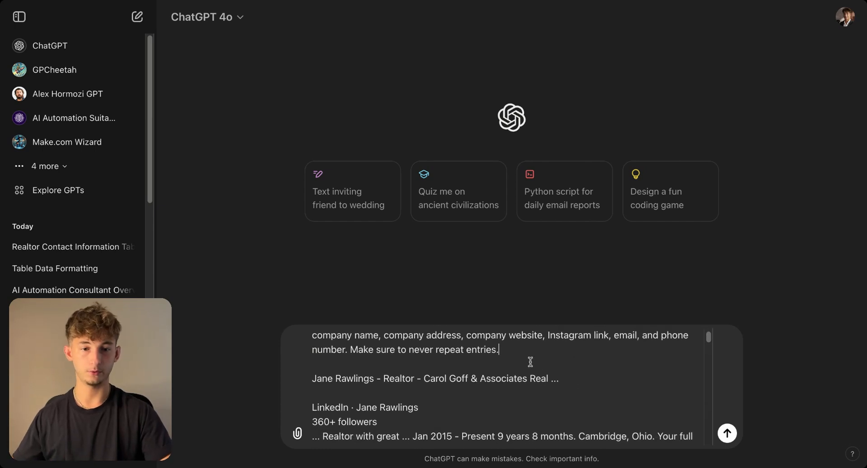
mouse_move(608, 334)
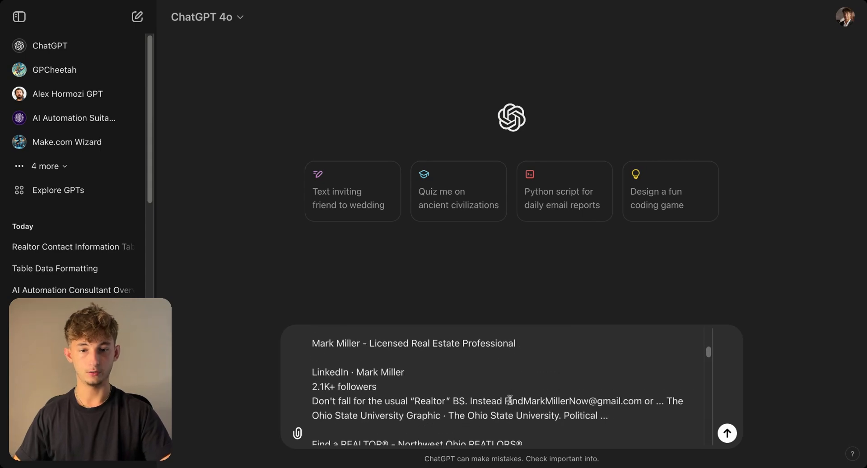
left_click(727, 433)
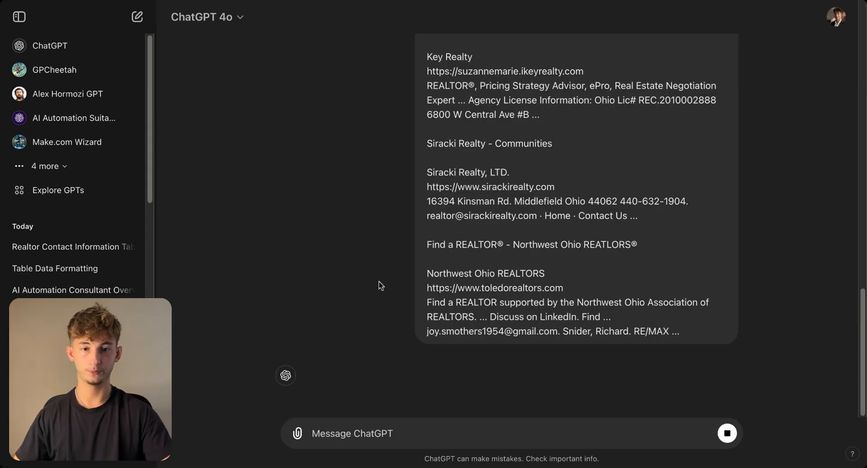
Scroll through the generated realtor contact table and begin typing a new query.
scroll("down", 3)
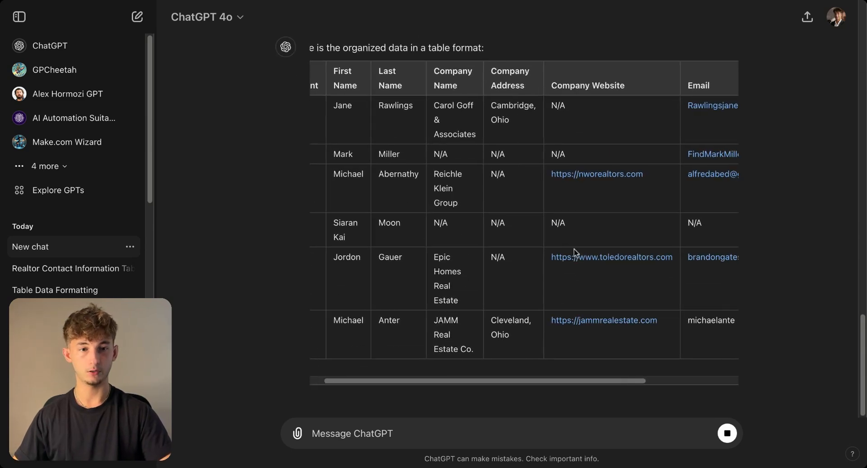
scroll("down", 3)
type("Don't")
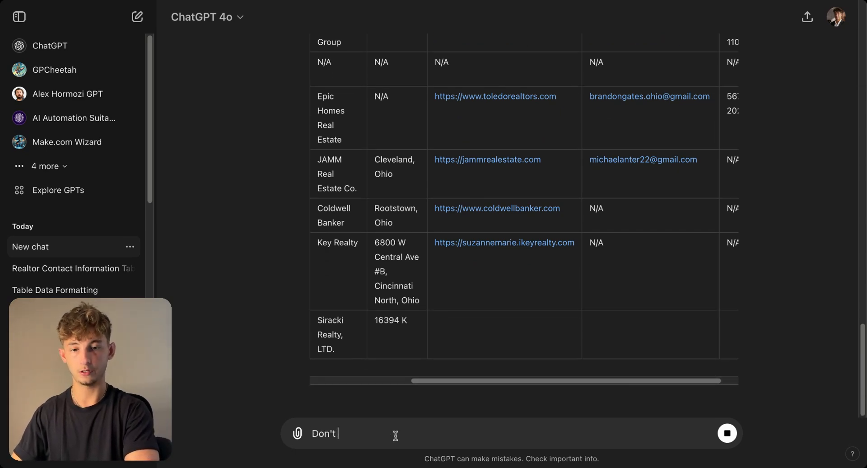
type("write anything i")
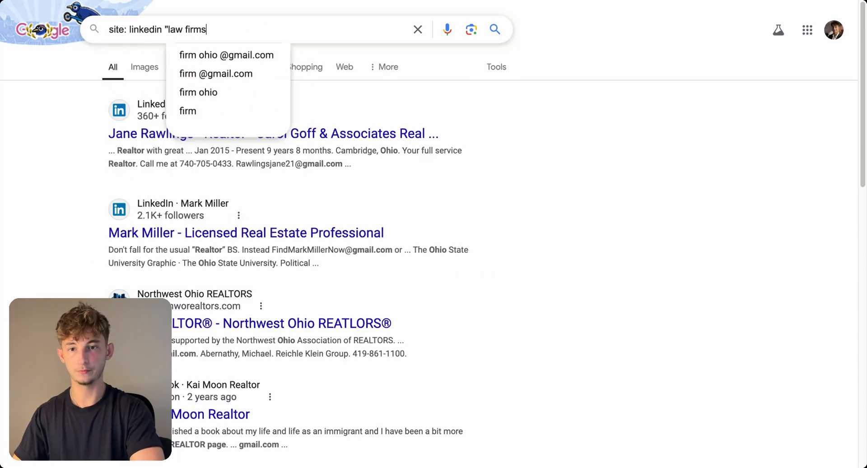
type("lawyers")
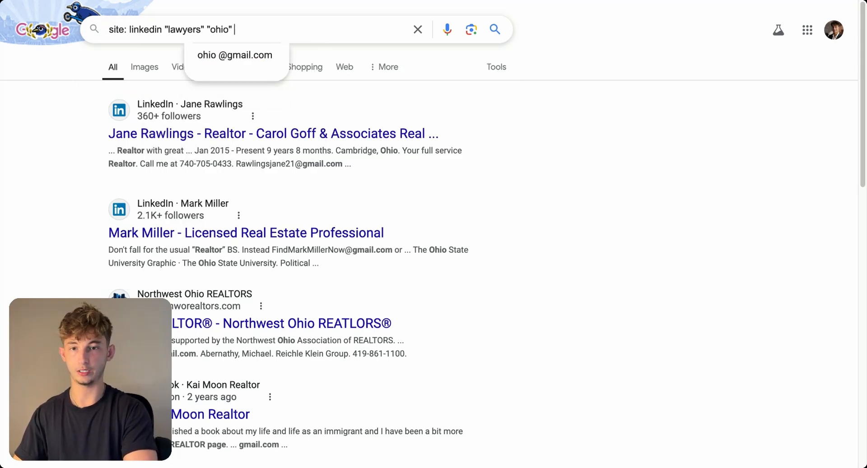
type("\"@gamilc.")
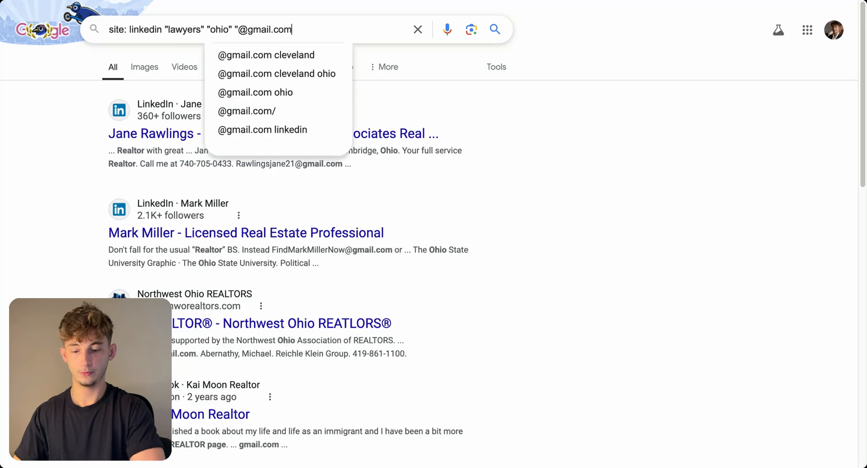
key("Enter")
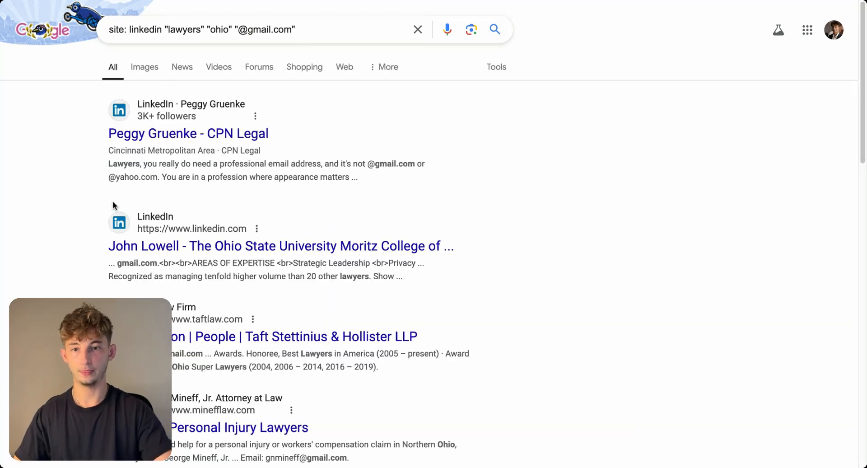
mouse_move(87, 164)
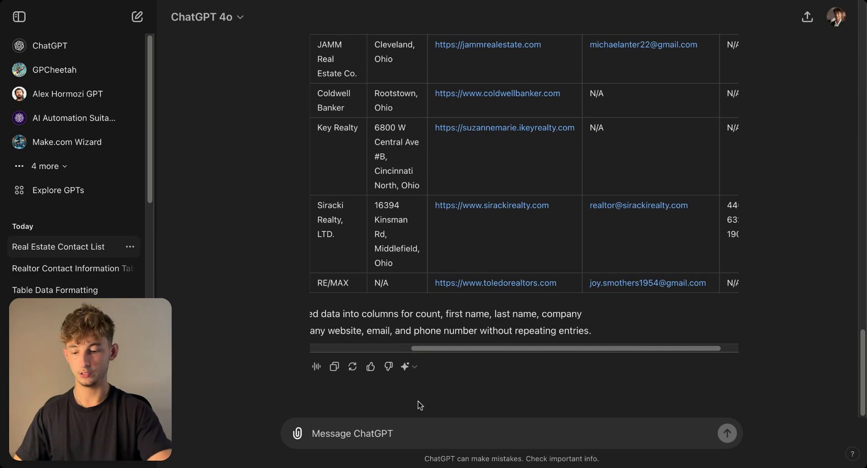
Send the lawyer results with 'Do the same for this' and review the new table.
type("Do the same for this")
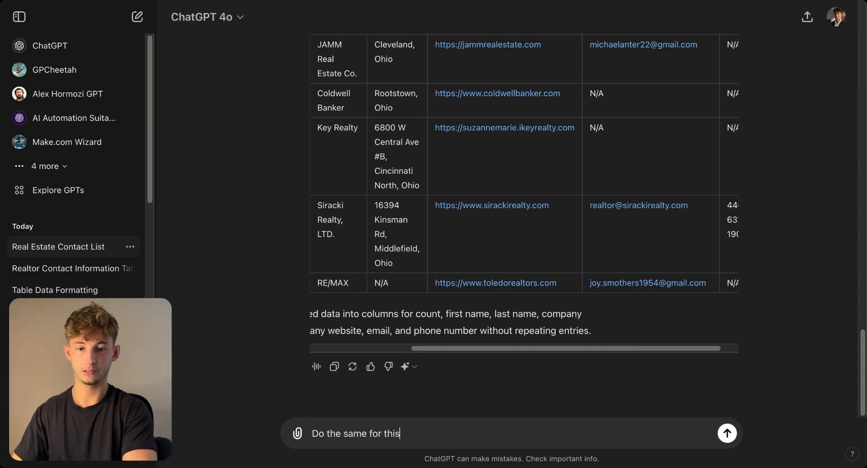
left_click(728, 446)
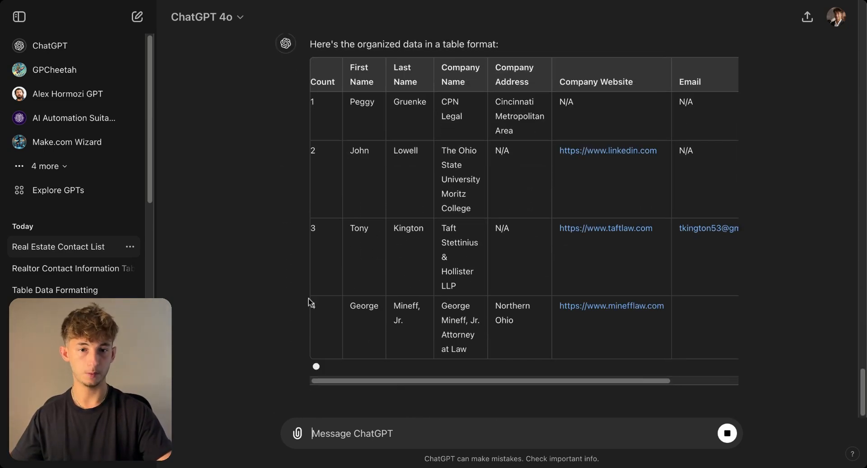
scroll("down", 3)
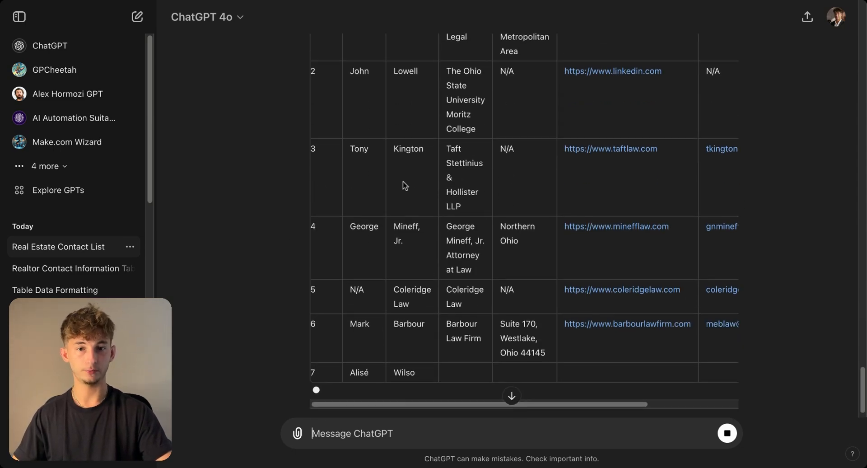
scroll("down", 3)
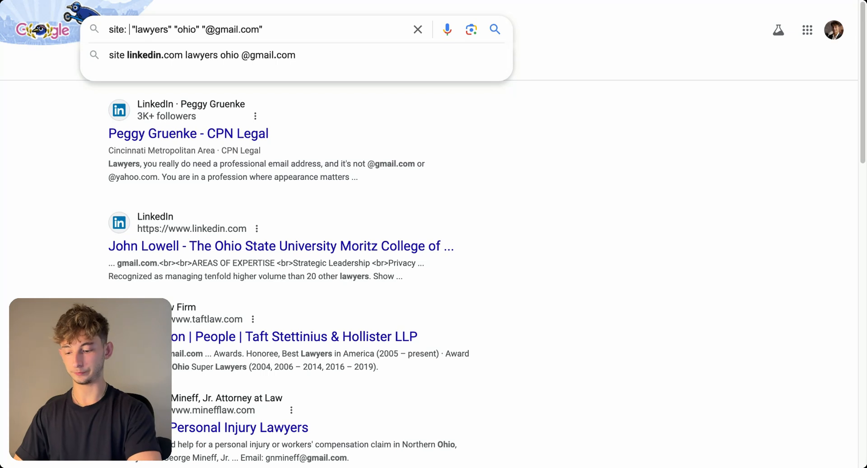
Search Instagram for Ohio personal trainers with Gmail and send those results to ChatGPT.
type("instagram")
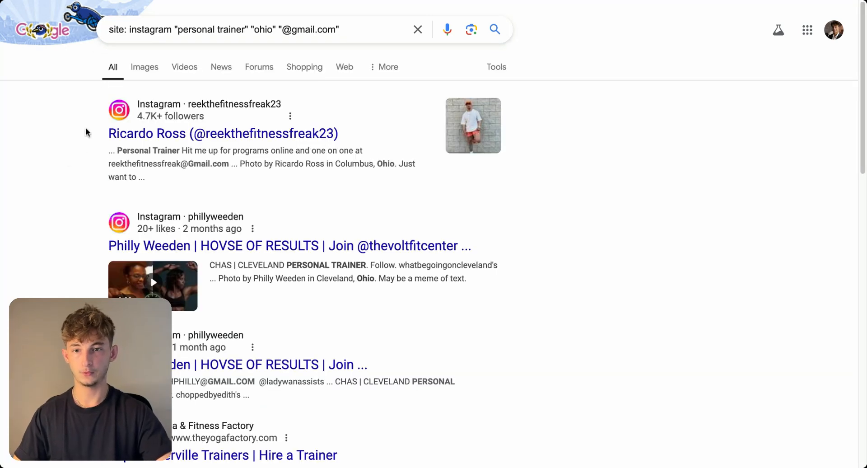
scroll("down", 3)
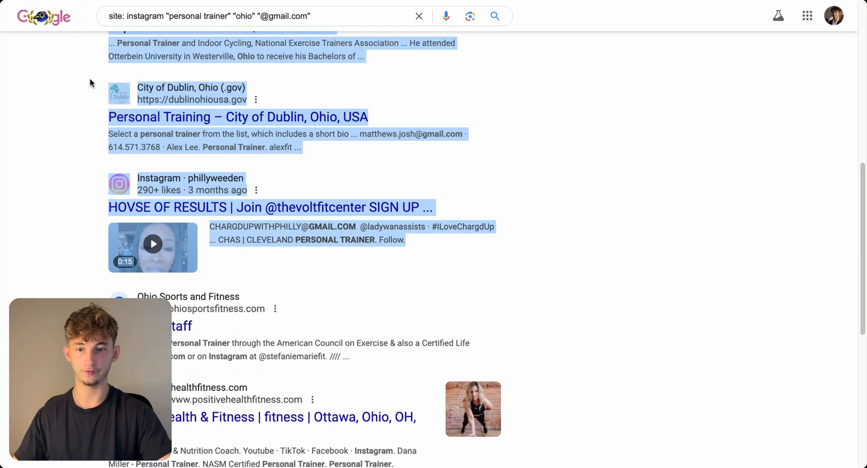
scroll("down", 3)
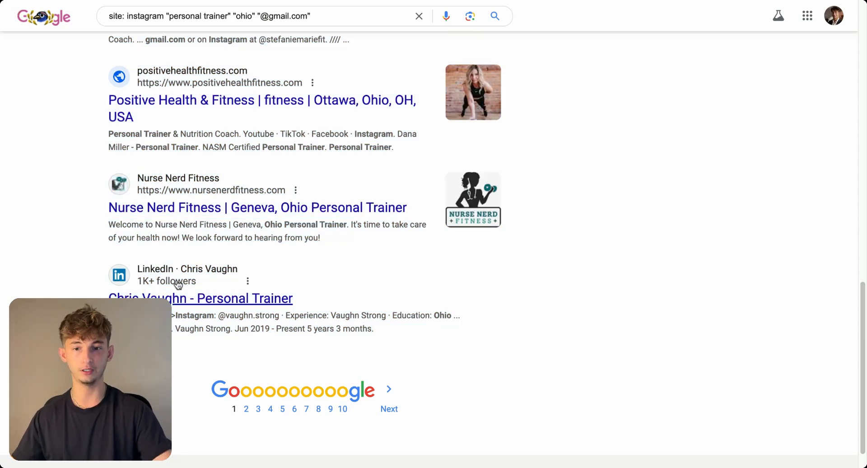
mouse_move(271, 315)
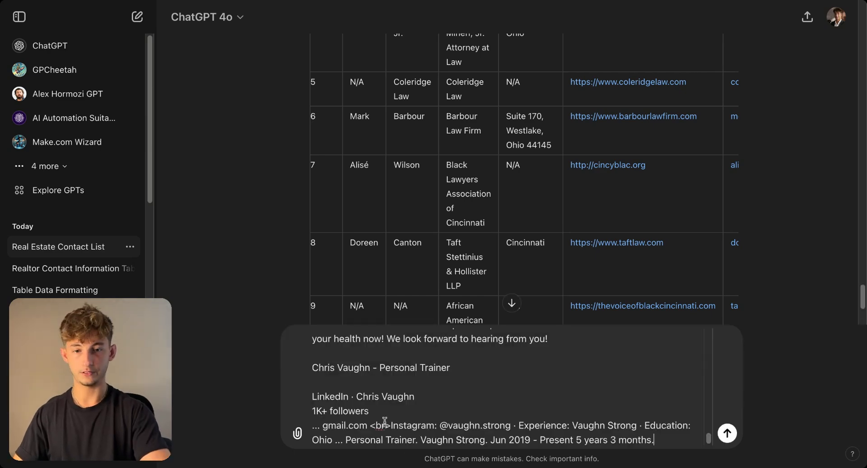
left_click(727, 433)
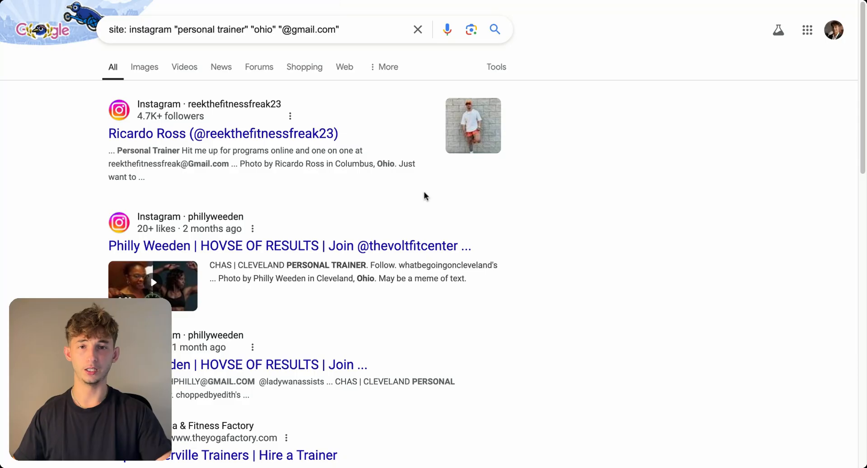
mouse_move(402, 184)
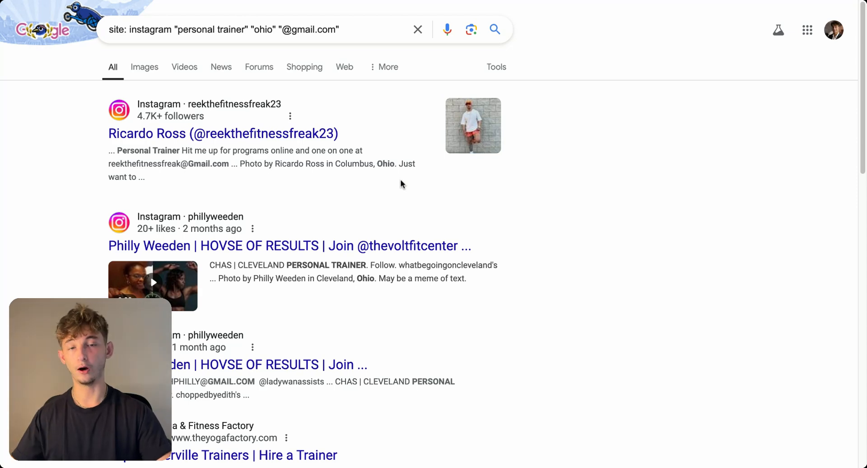
mouse_move(418, 29)
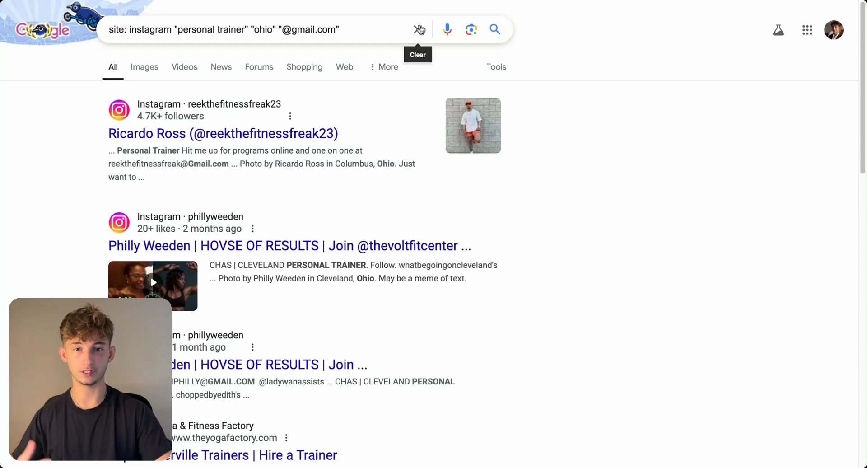
Search Google for 'yellow' and open the yellowpages suggestion.
type("yellow")
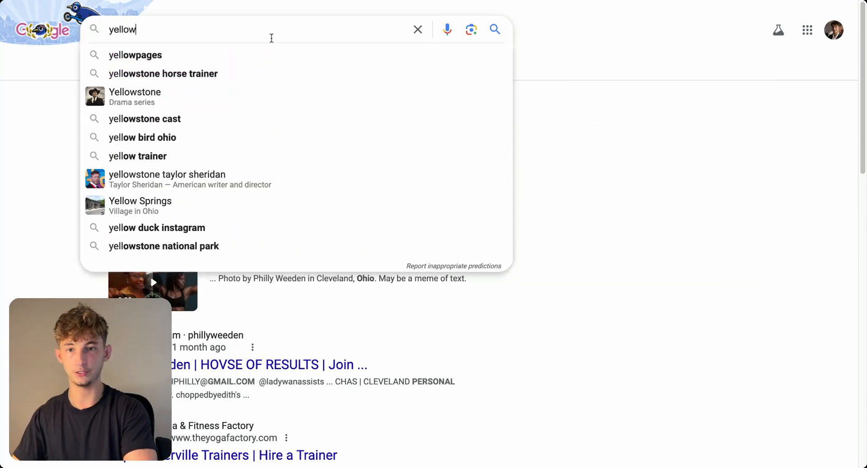
left_click(135, 55)
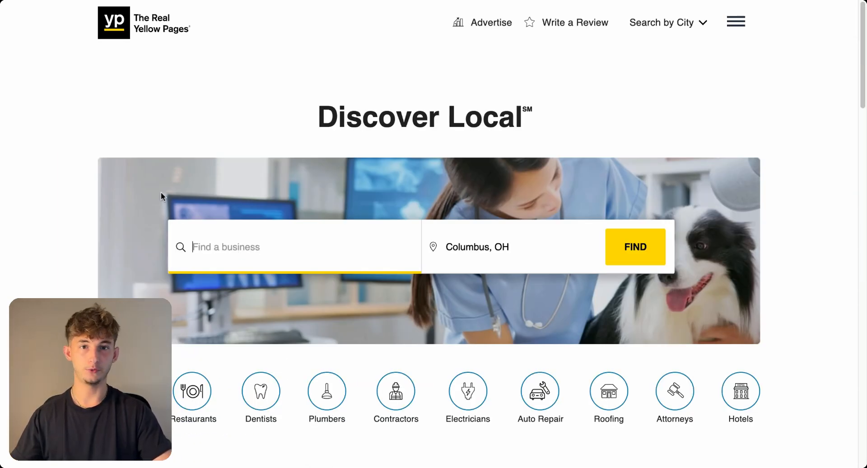
mouse_move(211, 127)
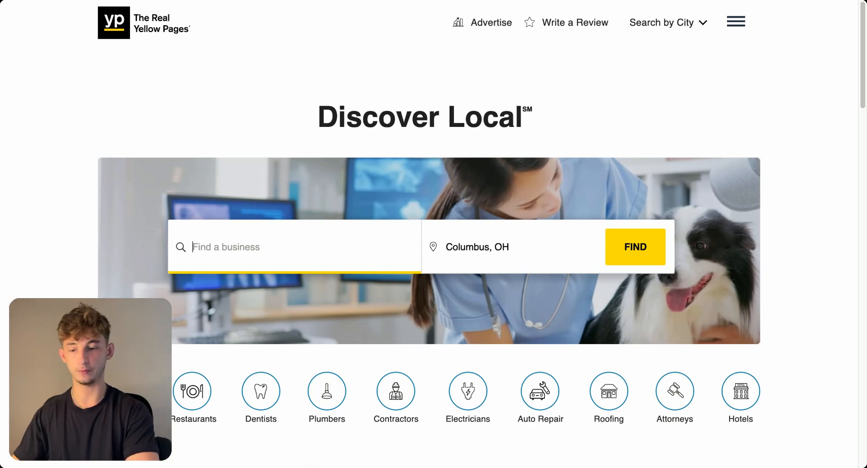
Search Yellow Pages for personal trainers and scroll through the Columbus, OH listings.
type("personal trainer")
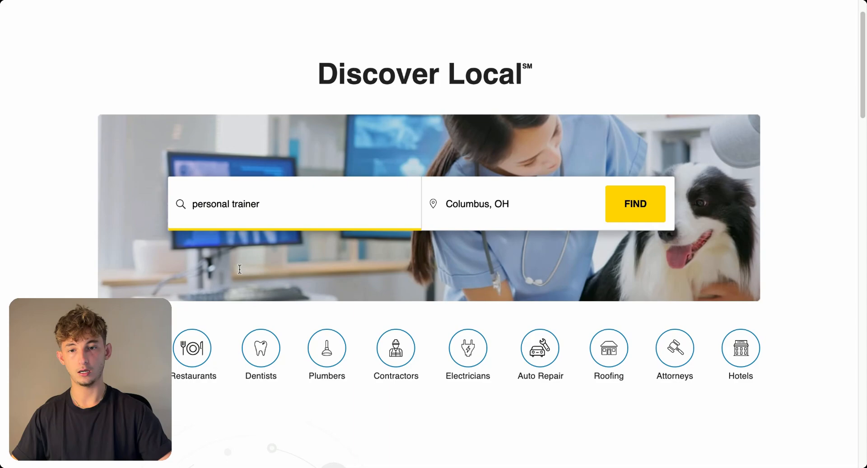
left_click(635, 204)
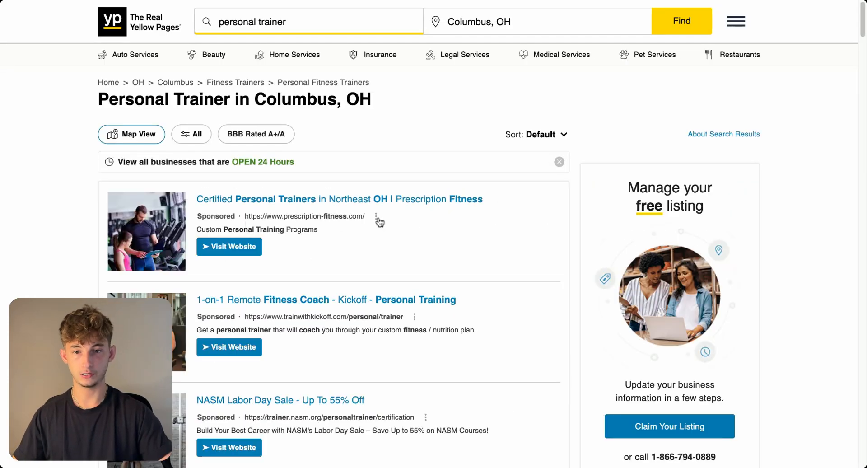
scroll("down", 3)
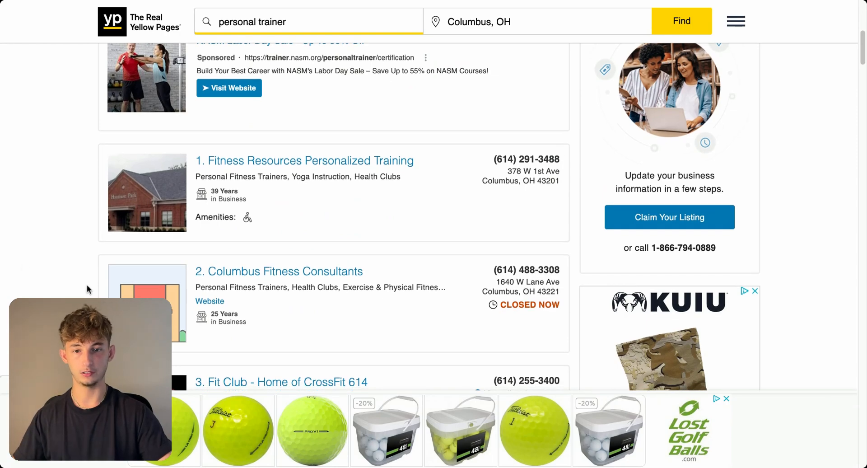
scroll("down", 3)
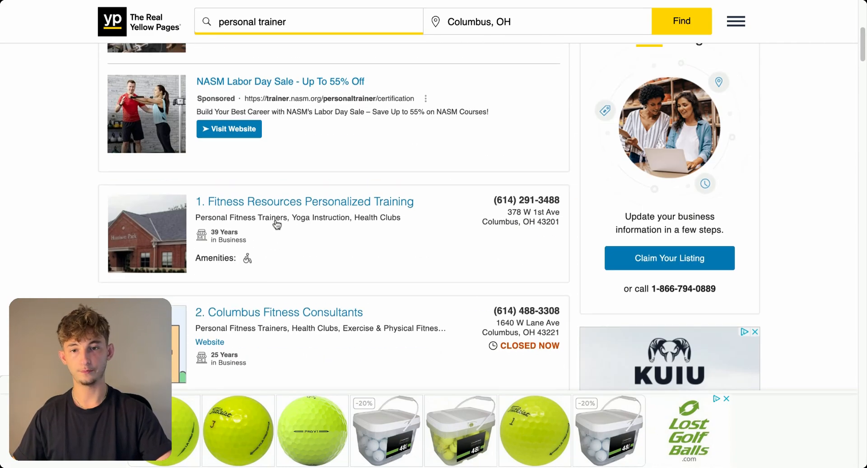
scroll("up", 3)
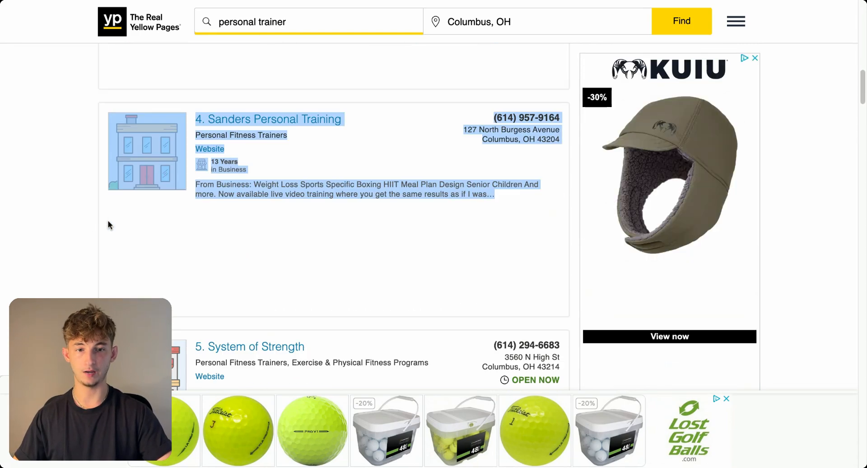
scroll("down", 3)
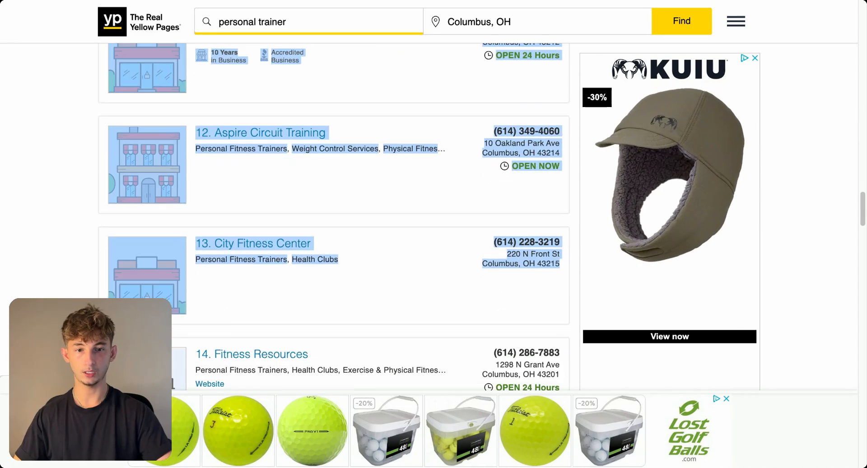
scroll("down", 3)
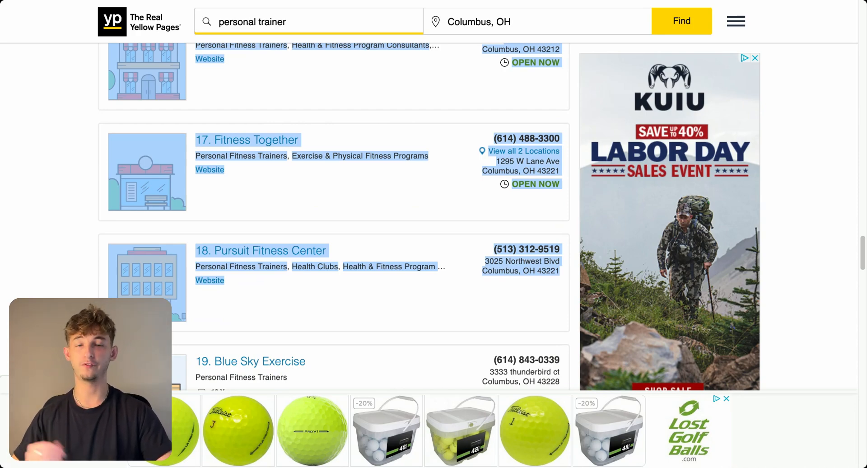
scroll("down", 3)
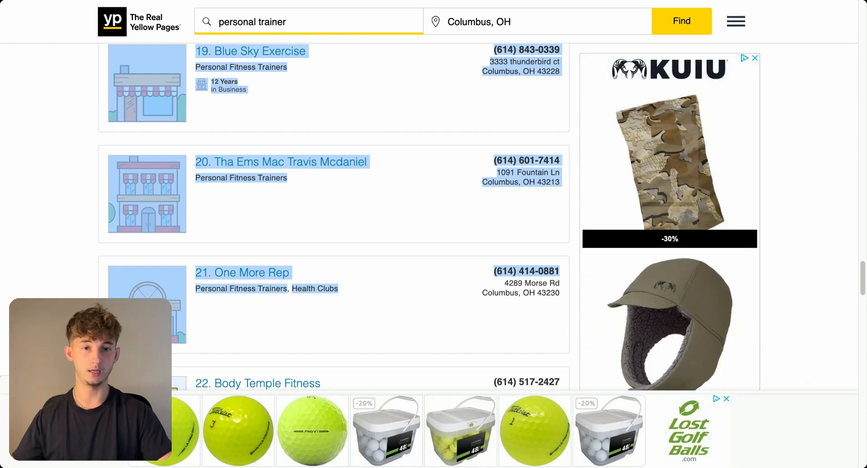
scroll("down", 3)
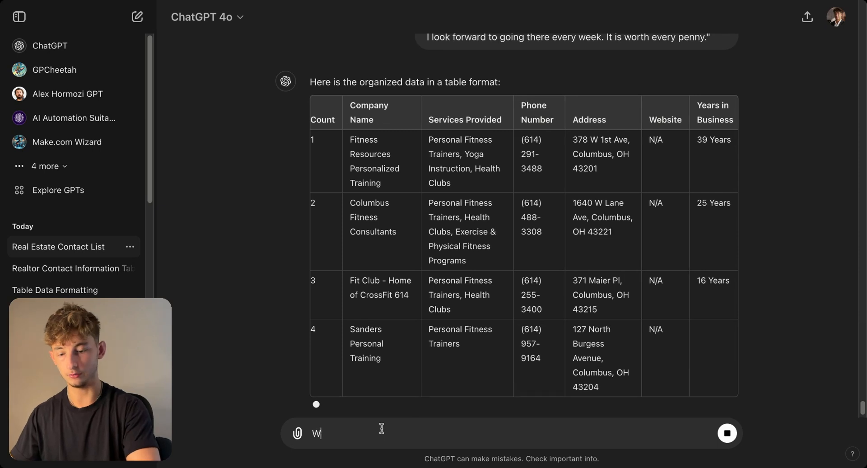
Ask ChatGPT to put every lead into just one table, then scroll through the result.
type("I want you to put every single lead I gave you into")
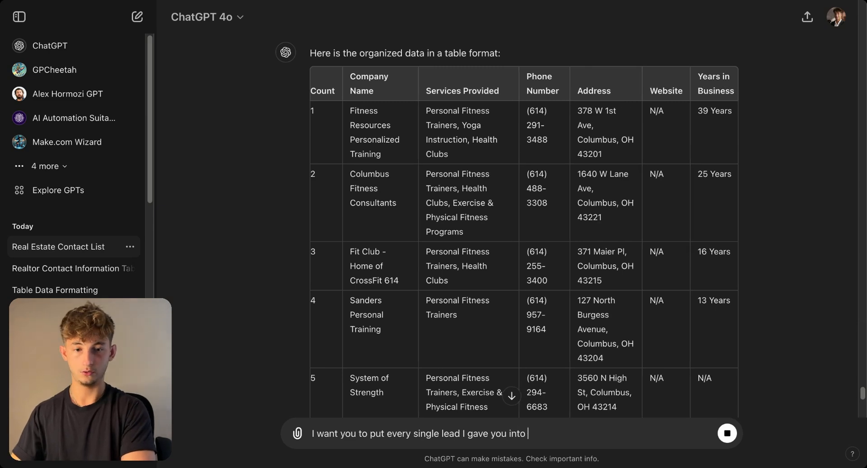
type("just one table")
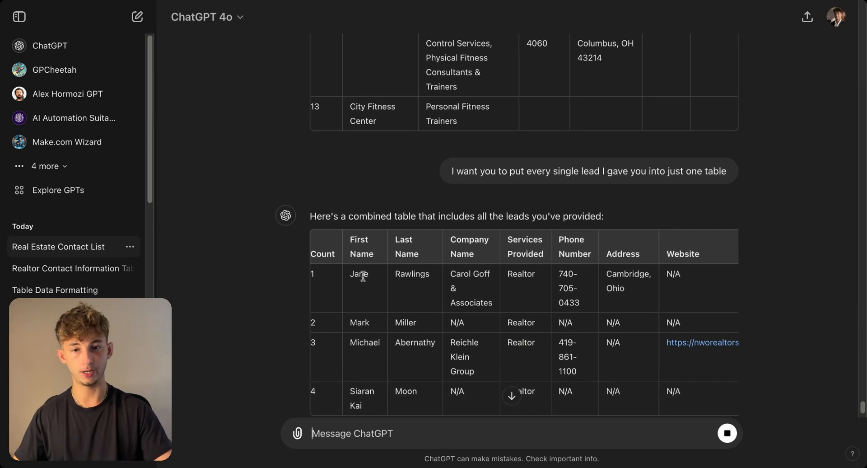
scroll("down", 3)
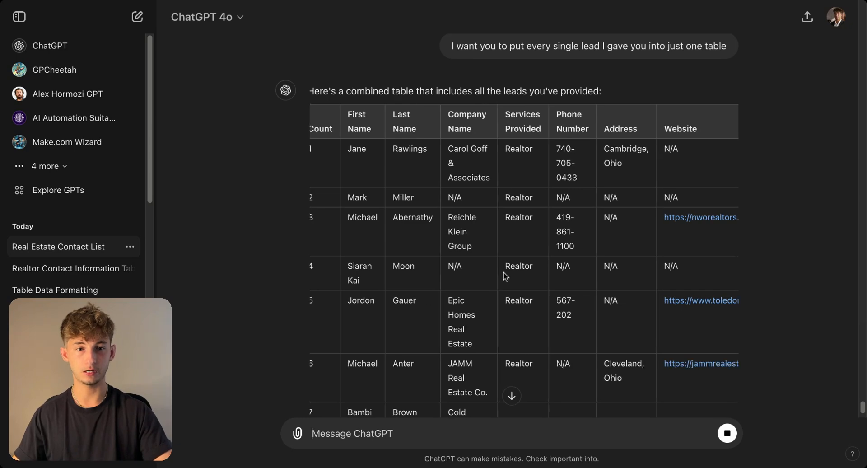
scroll("right", 3)
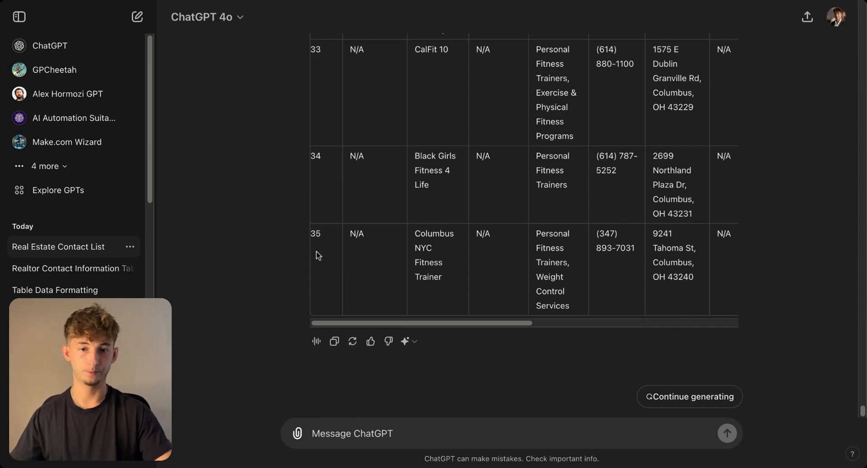
mouse_move(303, 259)
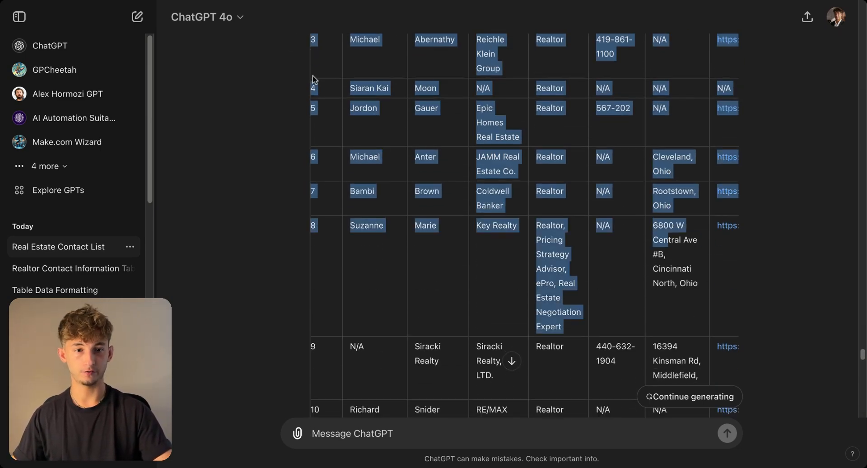
scroll("down", 3)
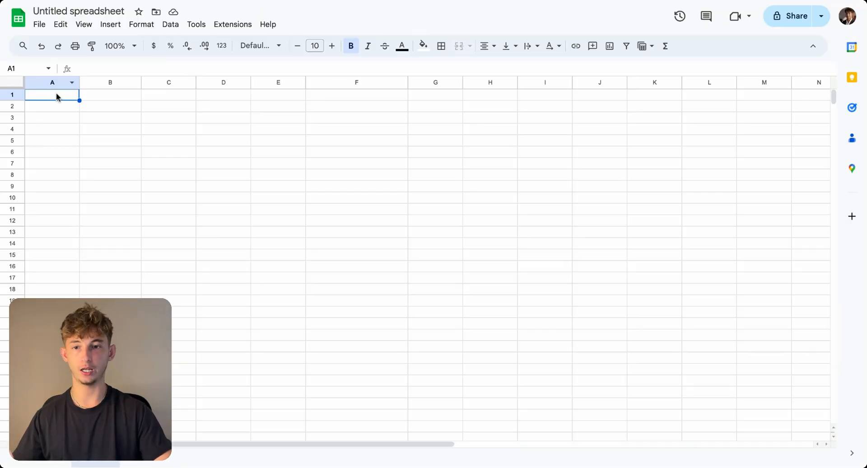
Paste the combined 35-lead table into the blank spreadsheet.
key("Ctrl+v")
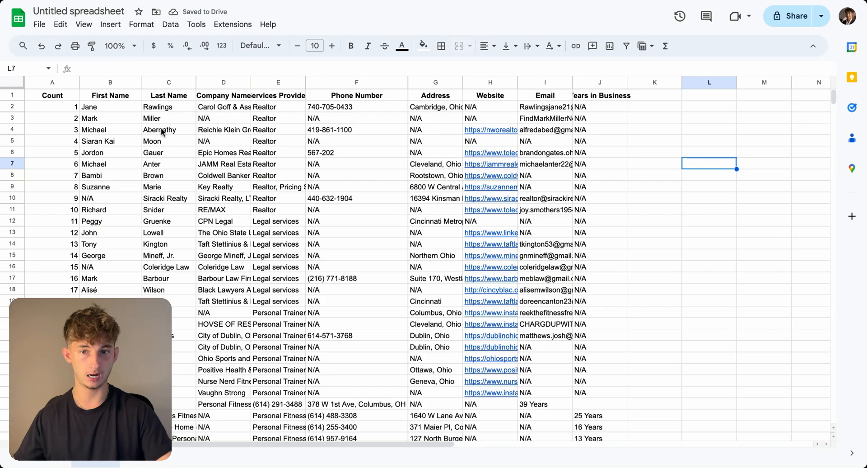
scroll("down", 3)
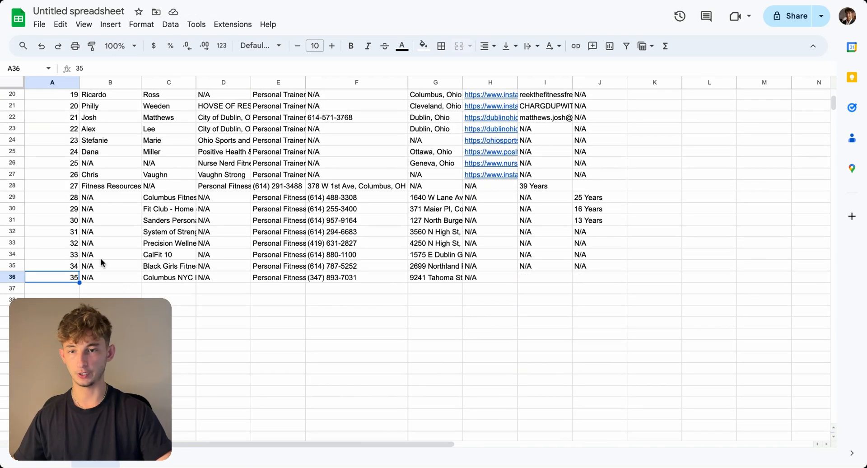
left_click(224, 232)
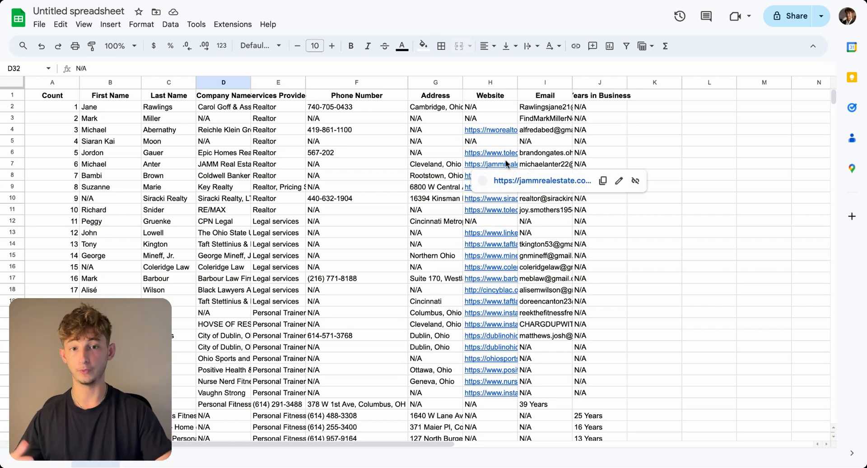
Review the pasted leads' email addresses and contact cards down the sheet.
left_click(545, 153)
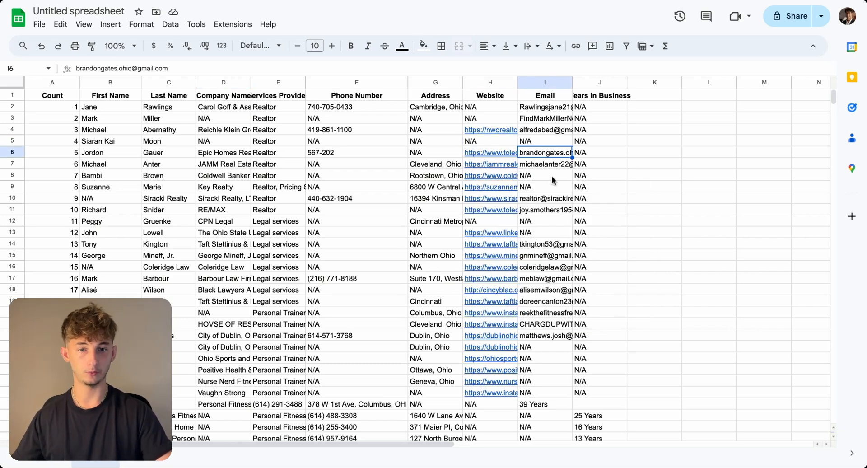
scroll("down", 3)
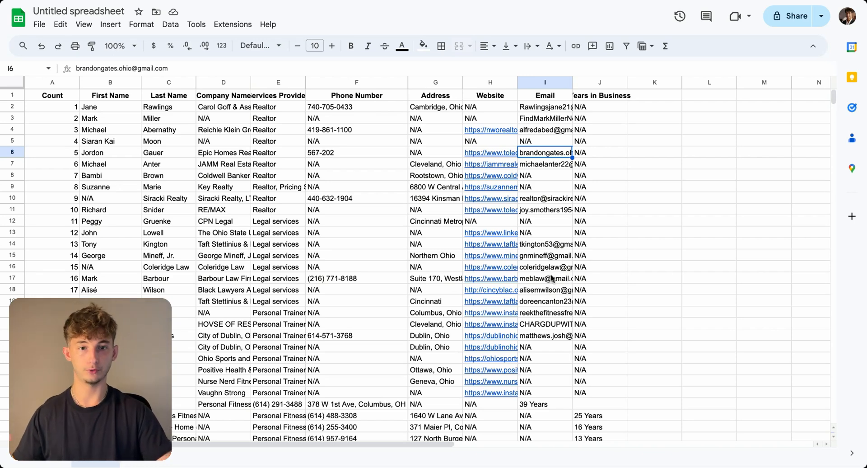
mouse_move(546, 198)
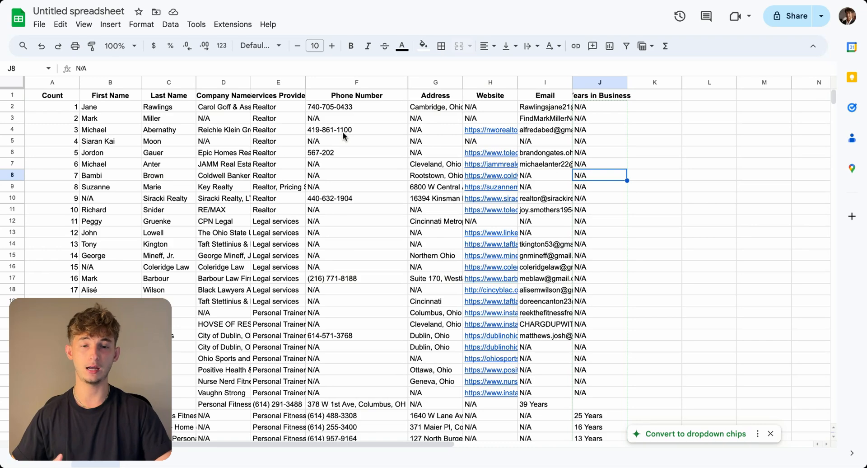
scroll("down", 3)
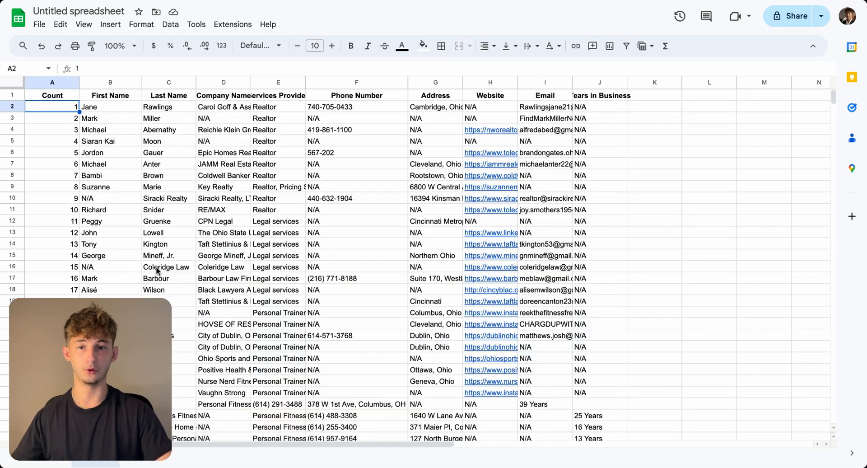
scroll("down", 3)
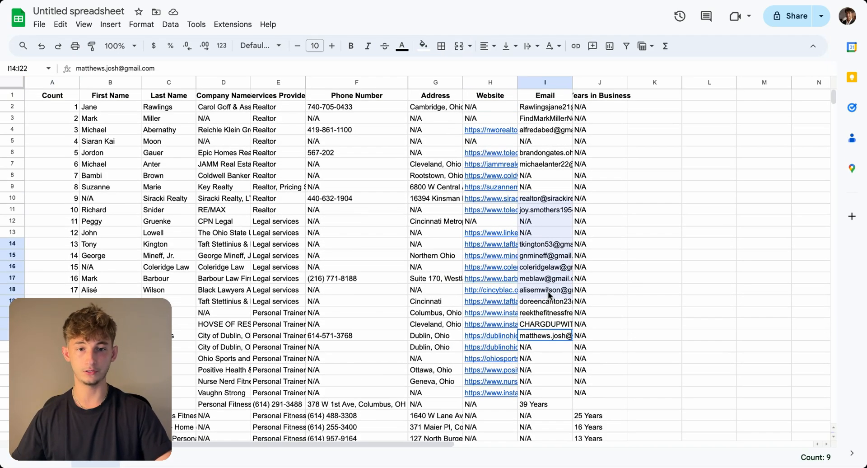
left_click(545, 153)
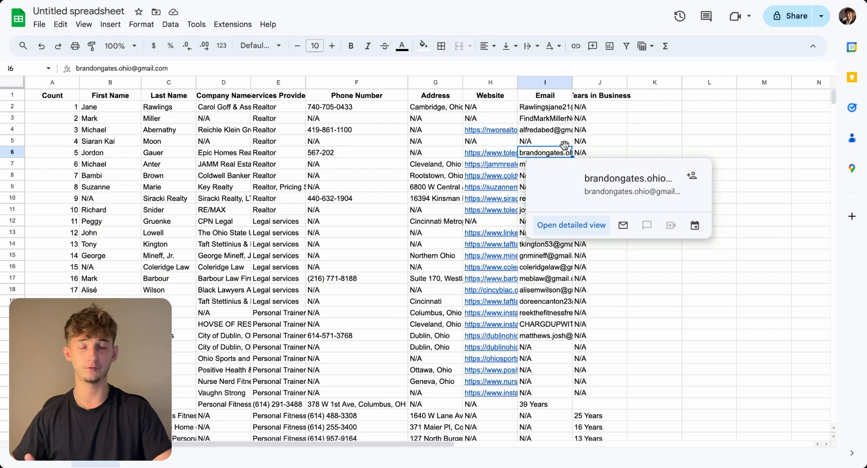
left_click(655, 108)
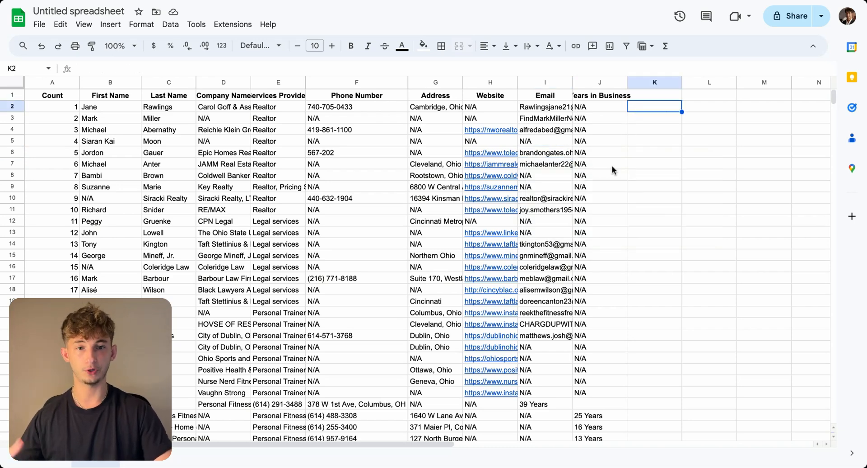
scroll("down", 3)
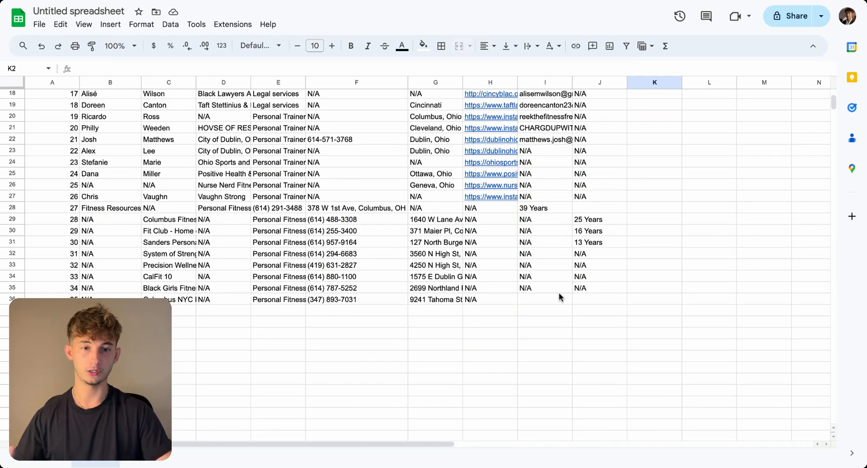